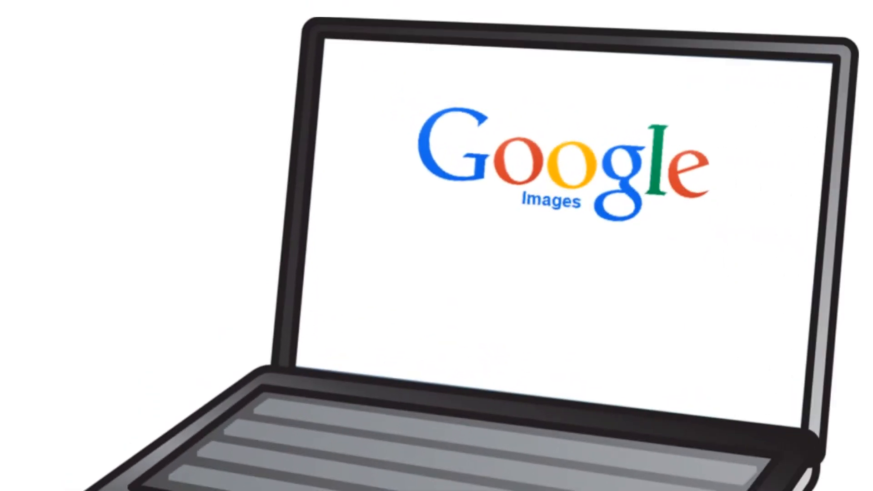
text(Fruits)
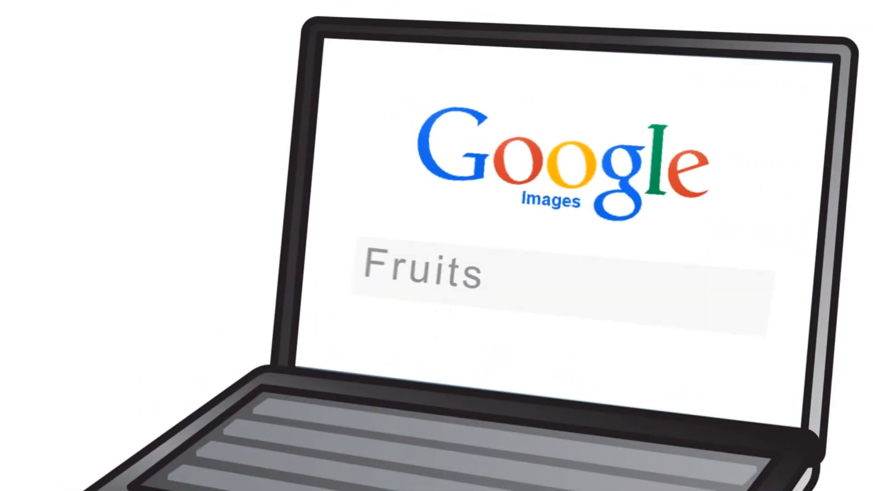